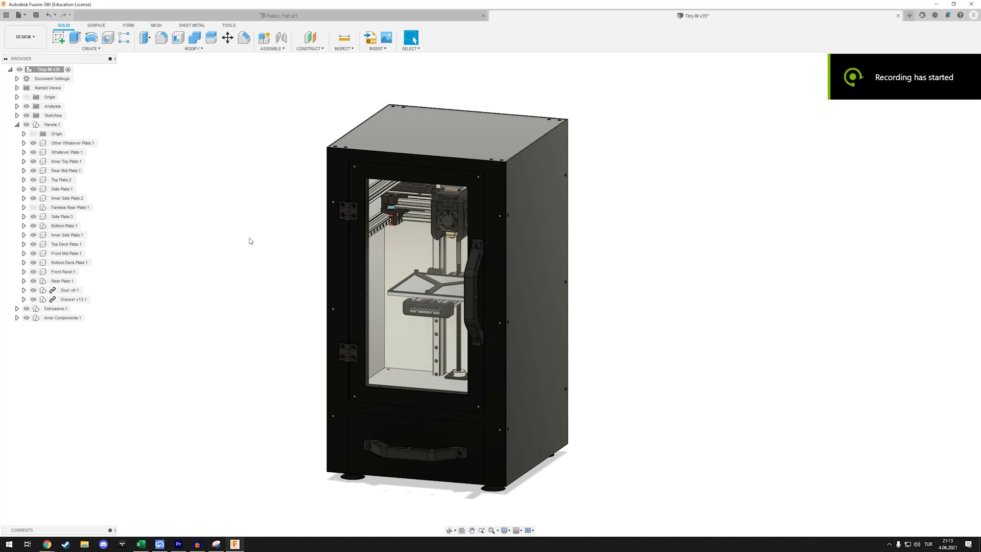
mouse_move(253, 403)
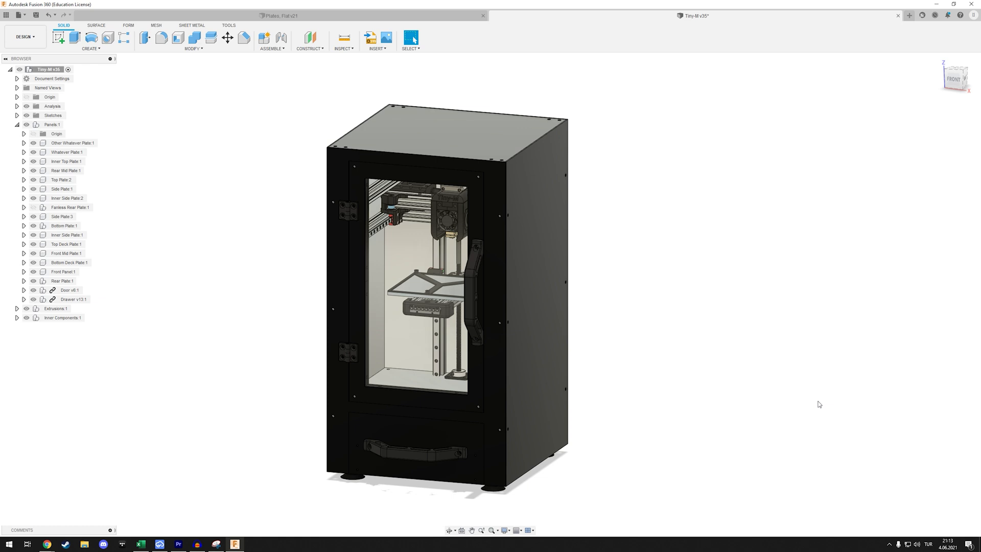
mouse_move(822, 399)
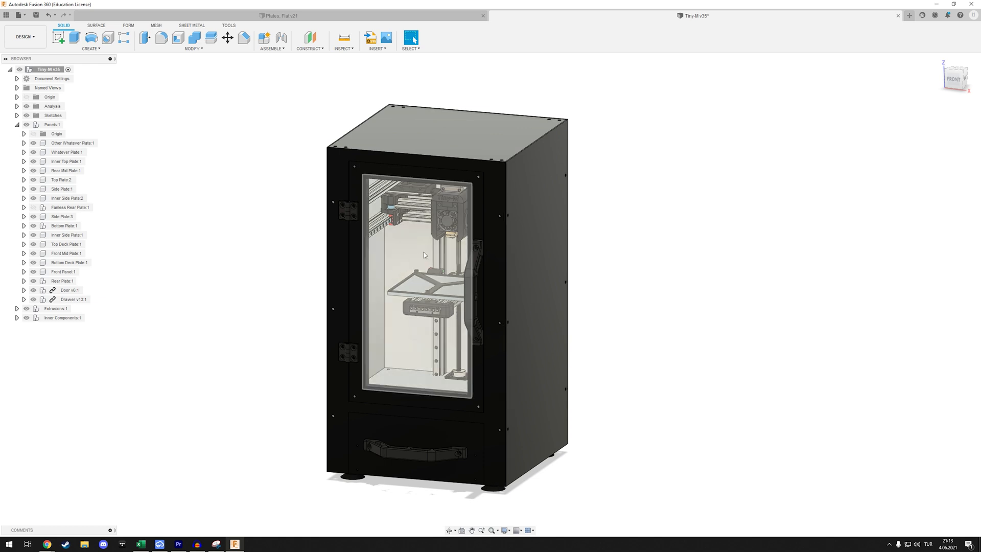
mouse_move(423, 253)
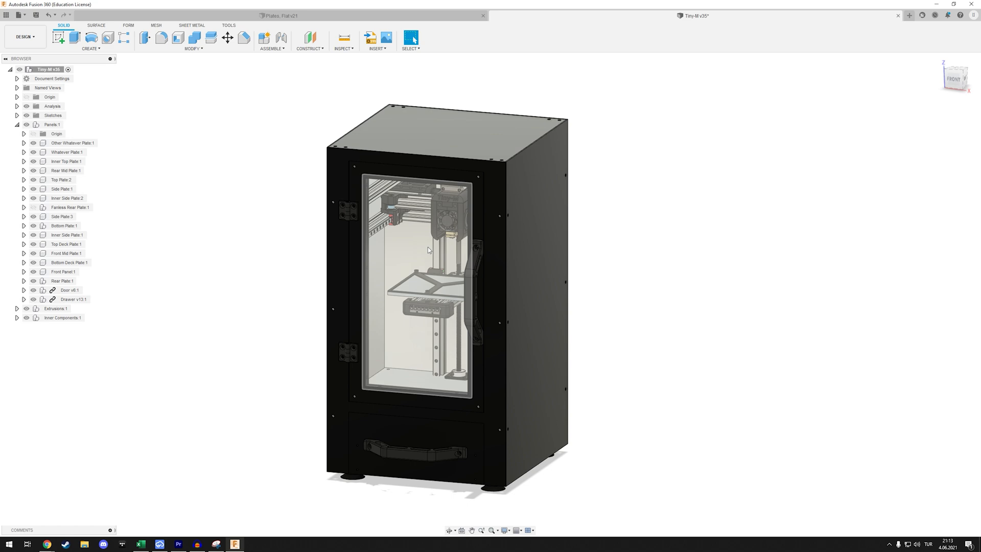
mouse_move(437, 243)
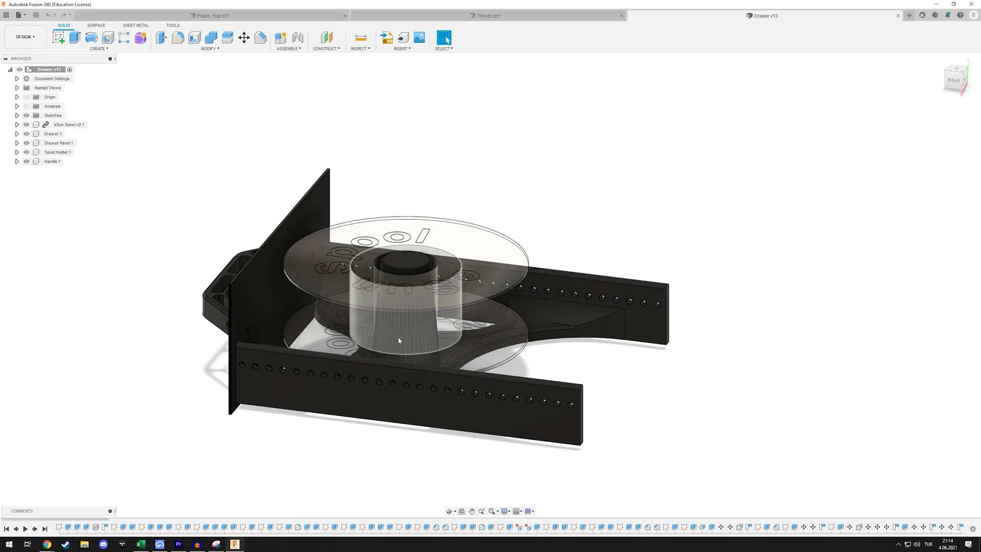
Orbit the drawer assembly to view it from a different angle and from above.
drag(399, 340, 426, 287)
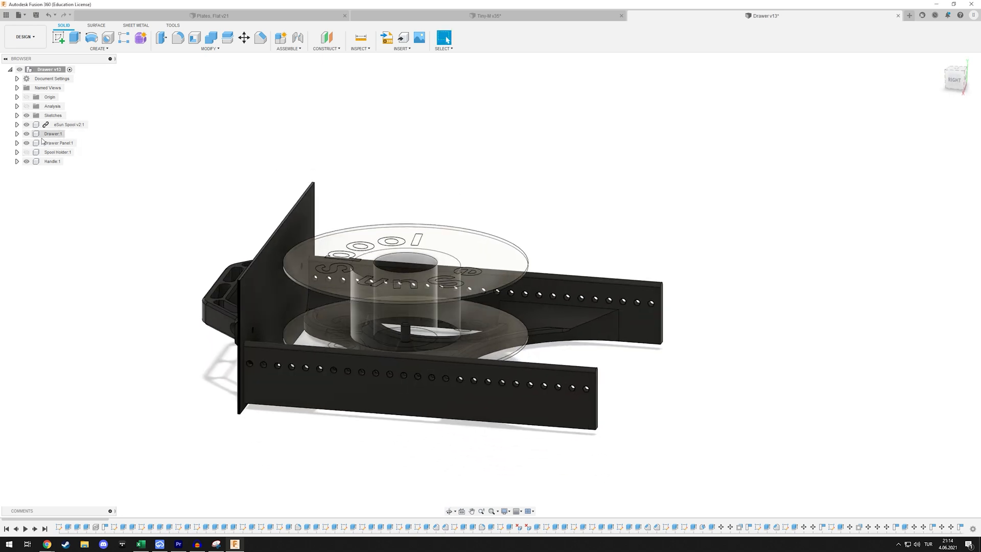
click(58, 152)
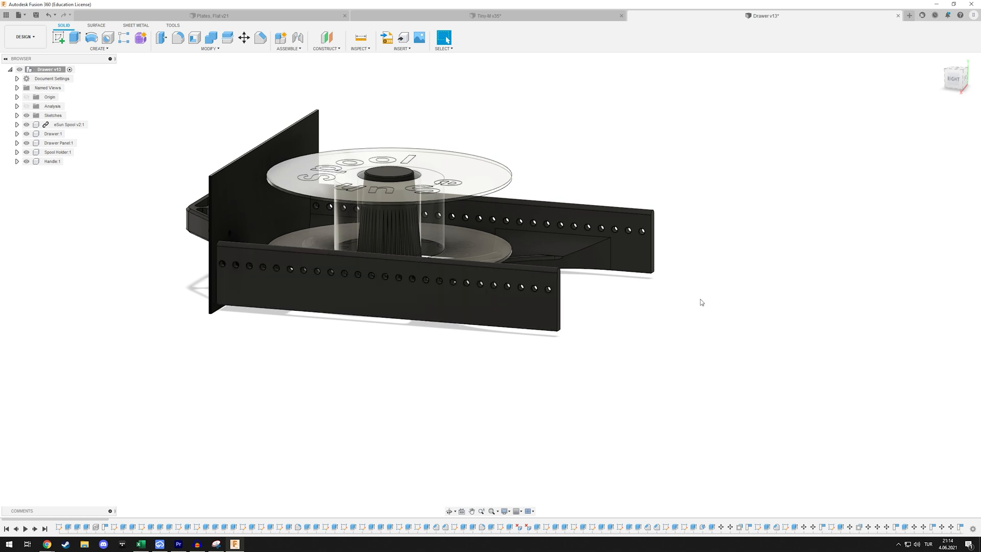
mouse_move(657, 305)
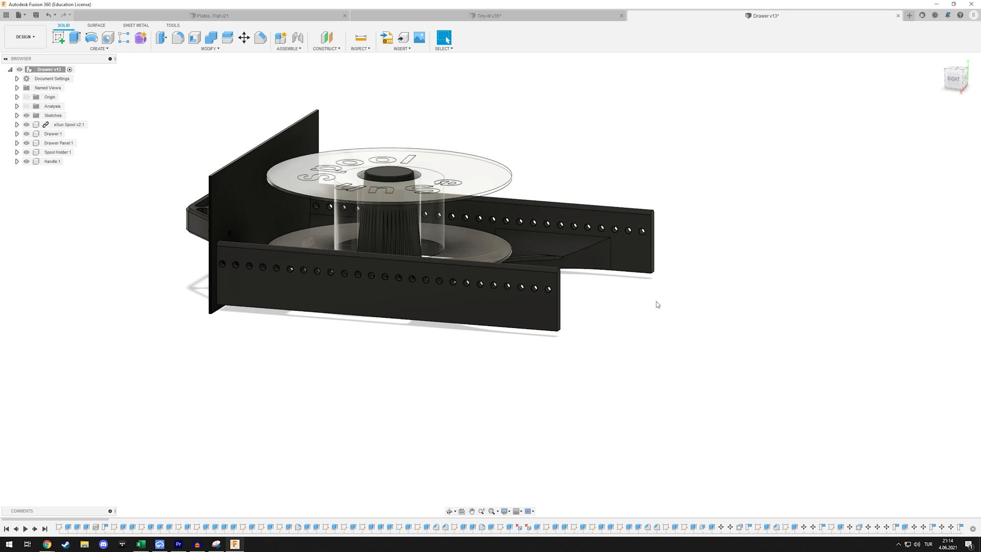
mouse_move(644, 306)
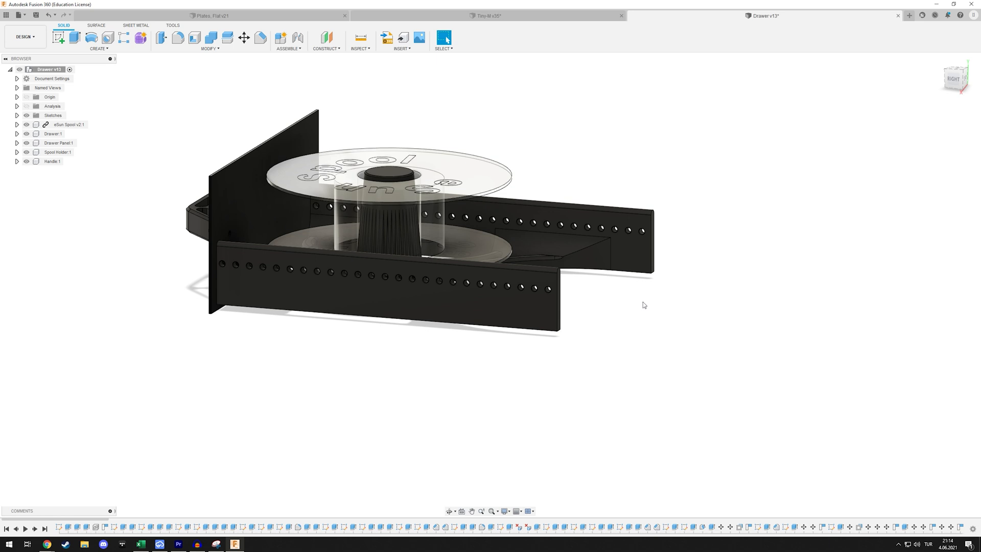
mouse_move(645, 299)
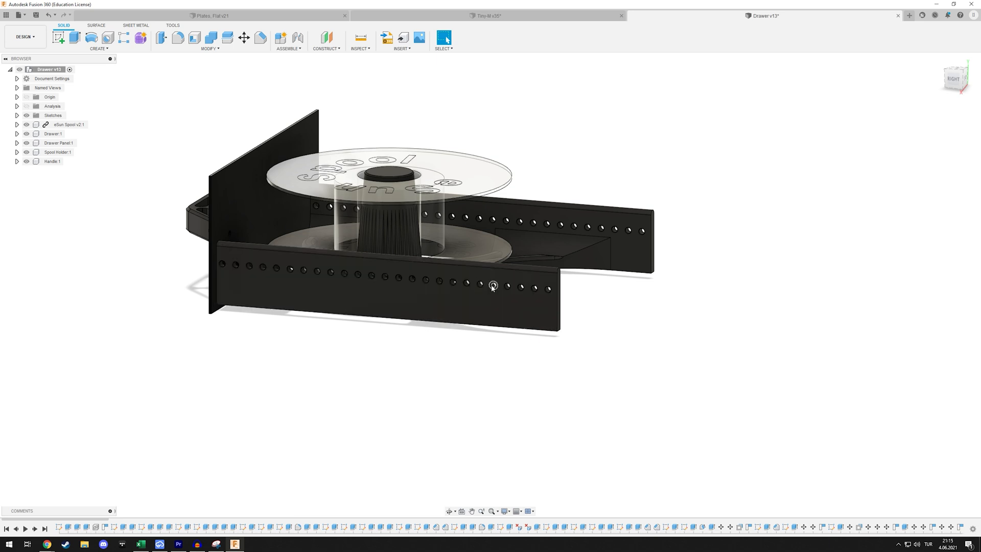
mouse_move(493, 285)
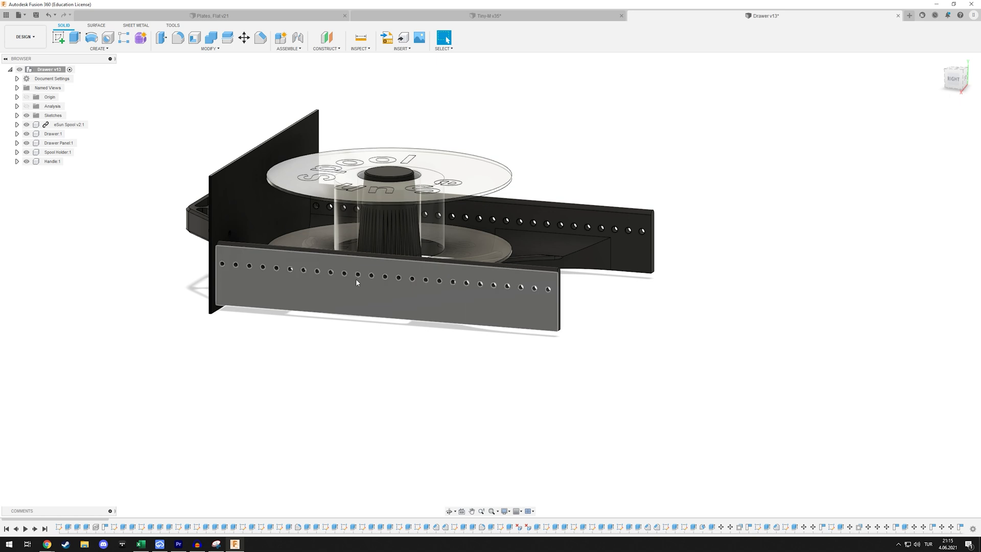
mouse_move(489, 279)
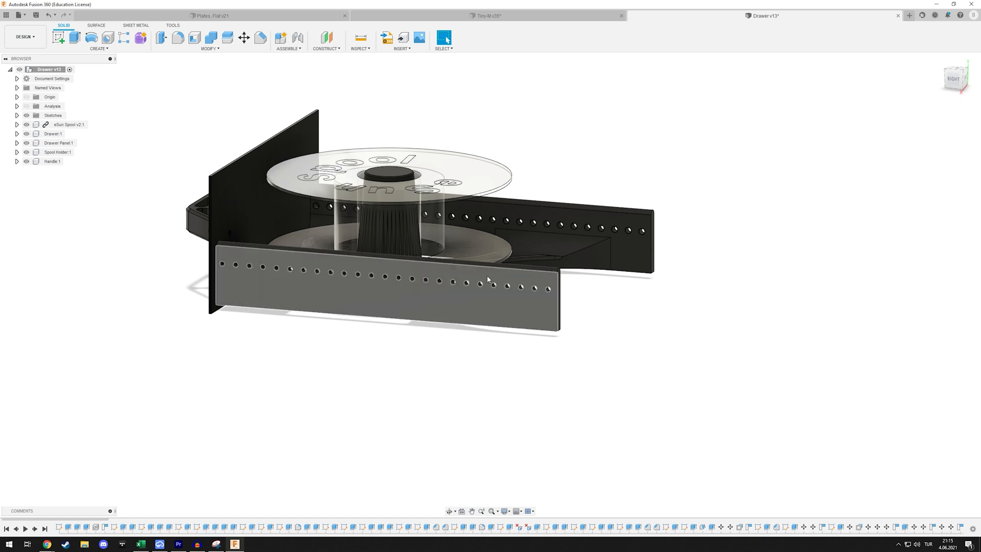
mouse_move(533, 277)
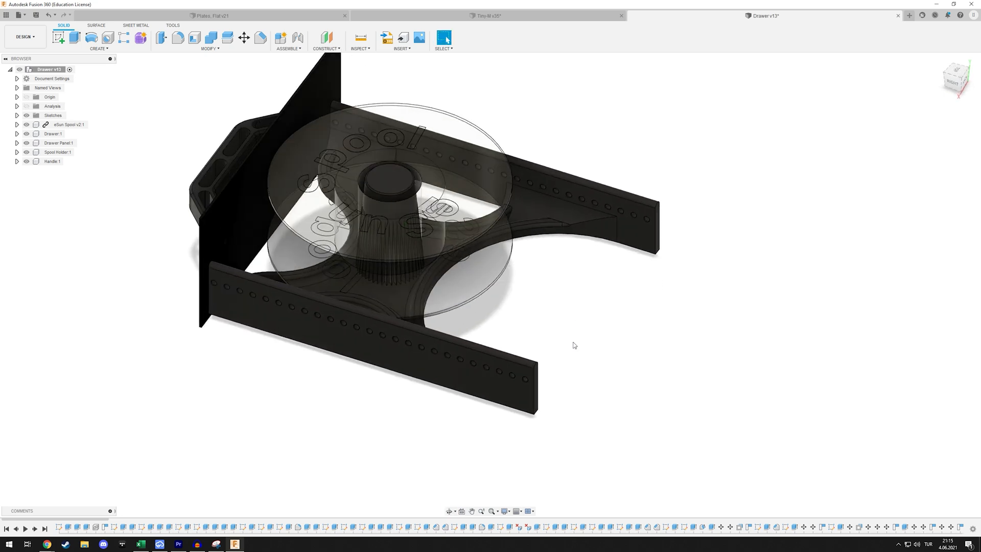
drag(574, 345, 500, 329)
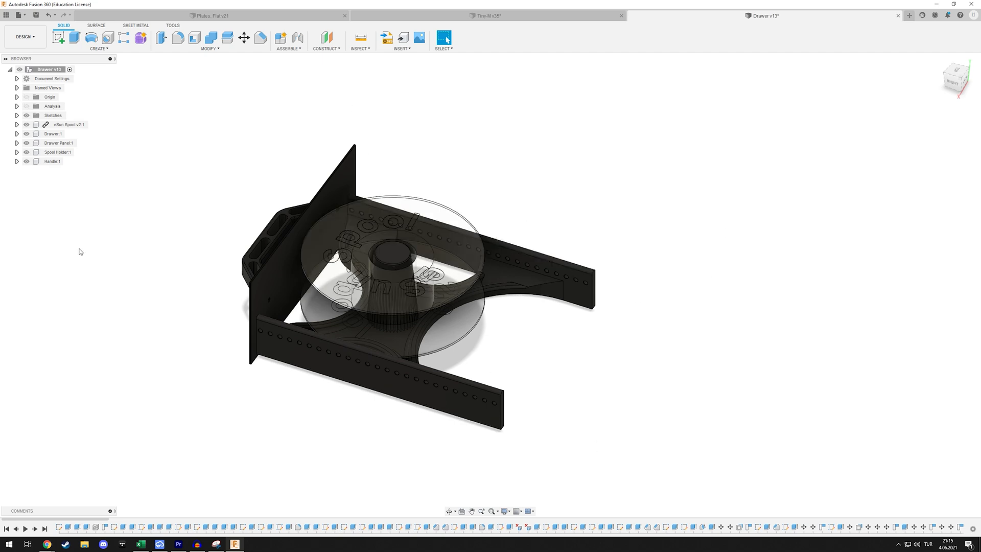
Switch to the Tools2 v2 design and select a face of the perforated guide plate.
click(764, 16)
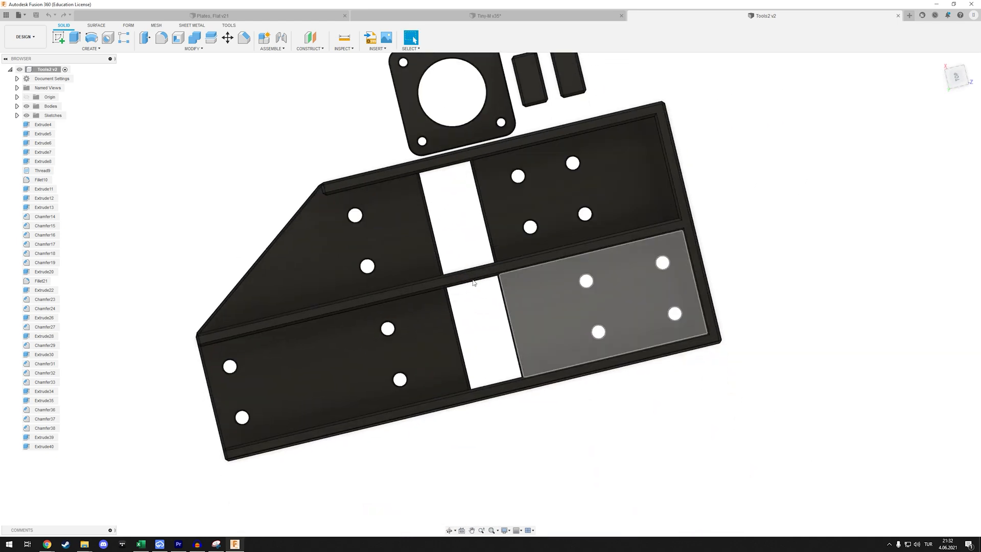
click(549, 452)
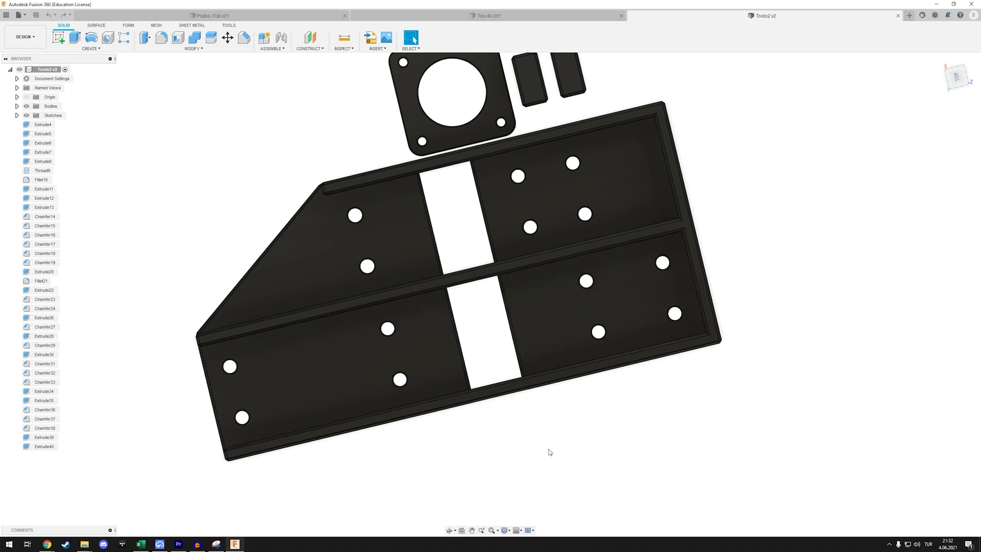
click(386, 262)
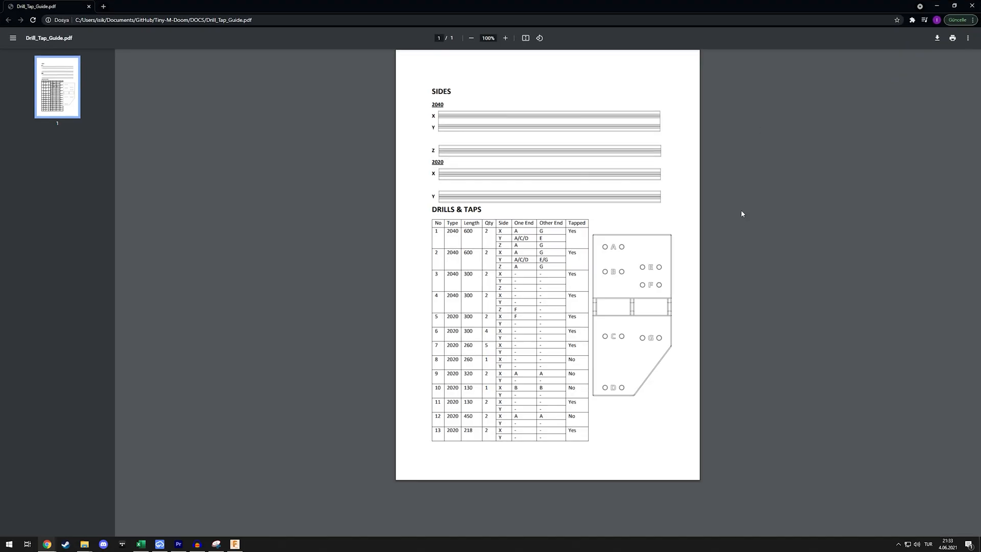
mouse_move(480, 296)
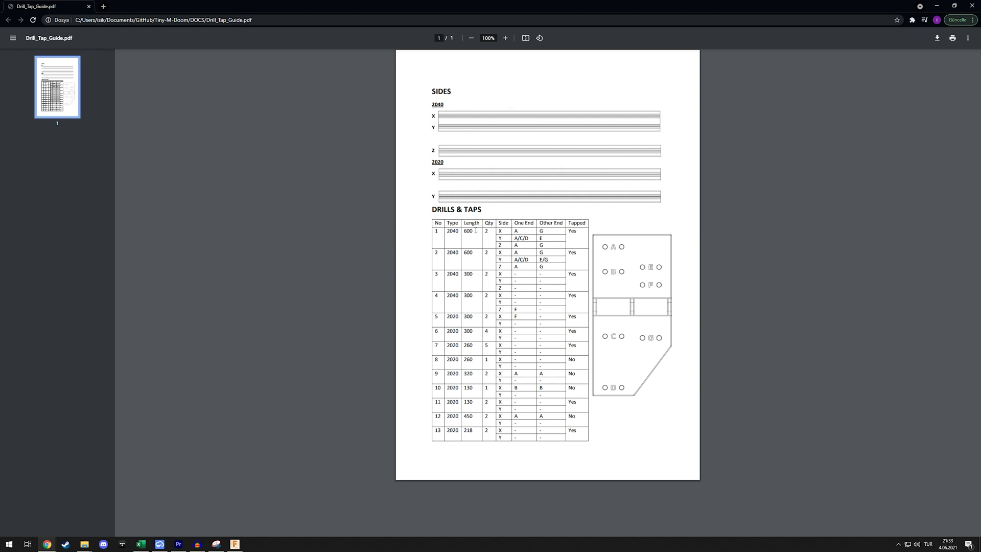
mouse_move(482, 184)
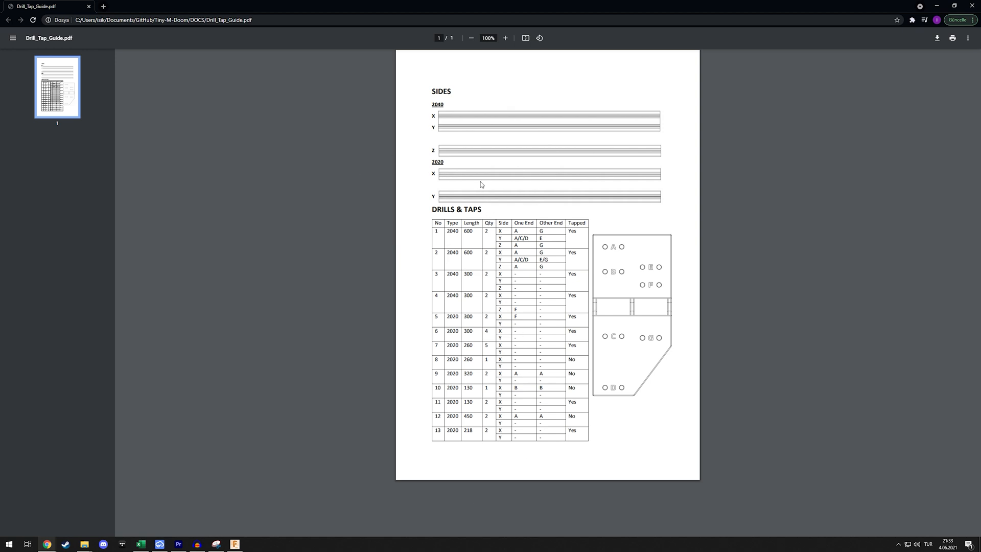
mouse_move(601, 175)
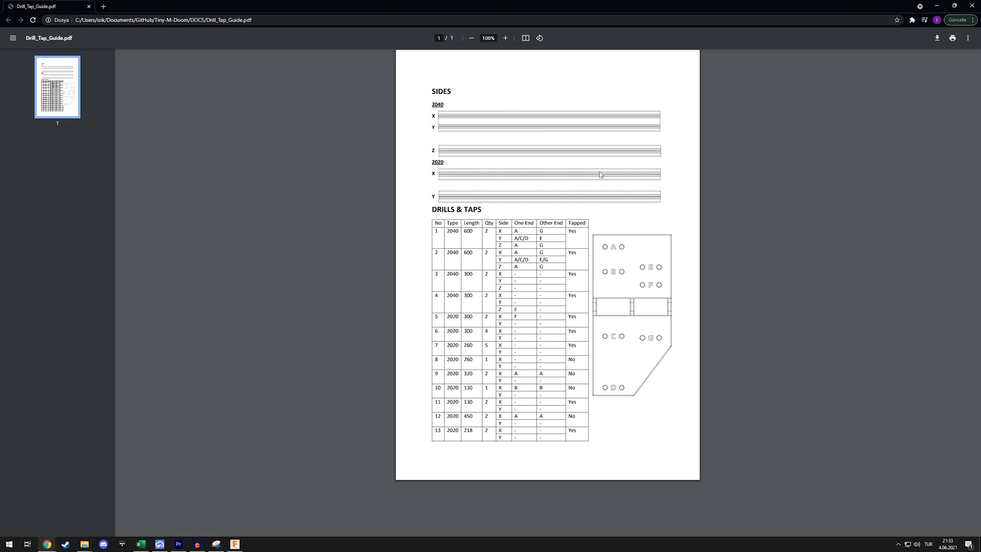
mouse_move(535, 91)
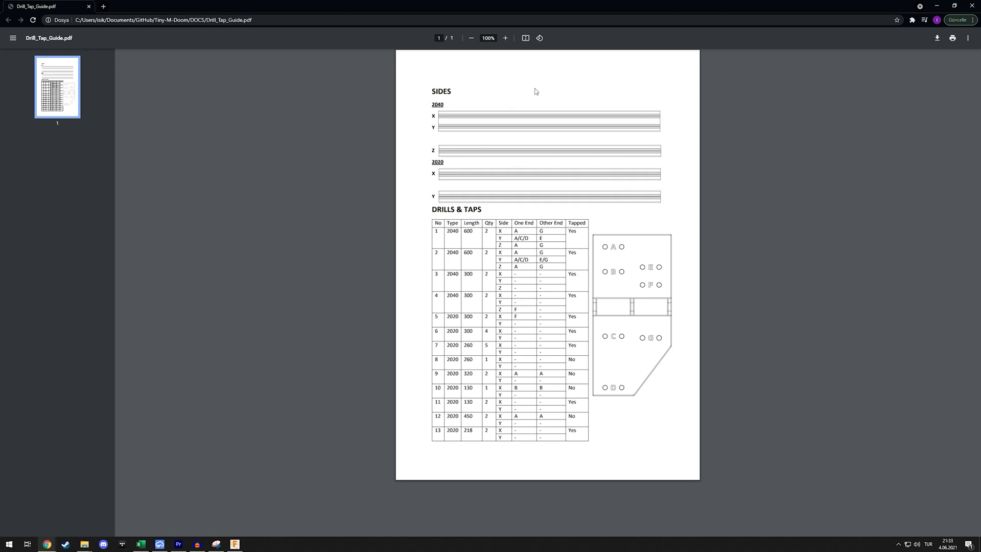
mouse_move(538, 140)
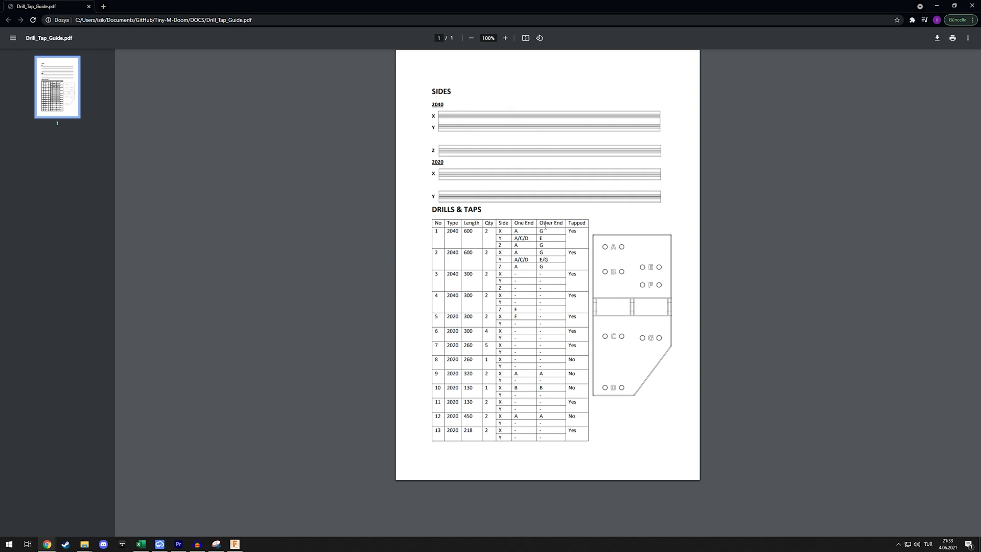
mouse_move(588, 347)
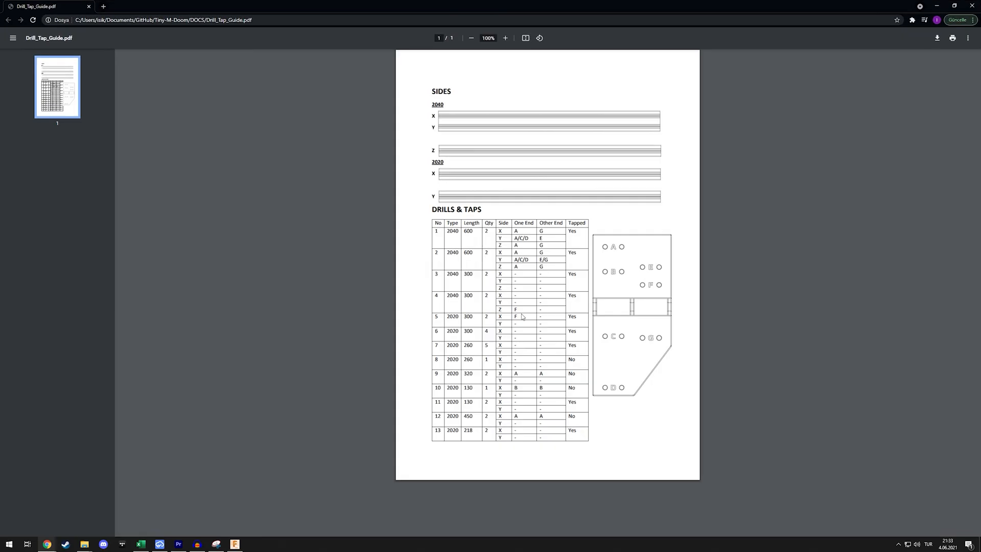
mouse_move(608, 212)
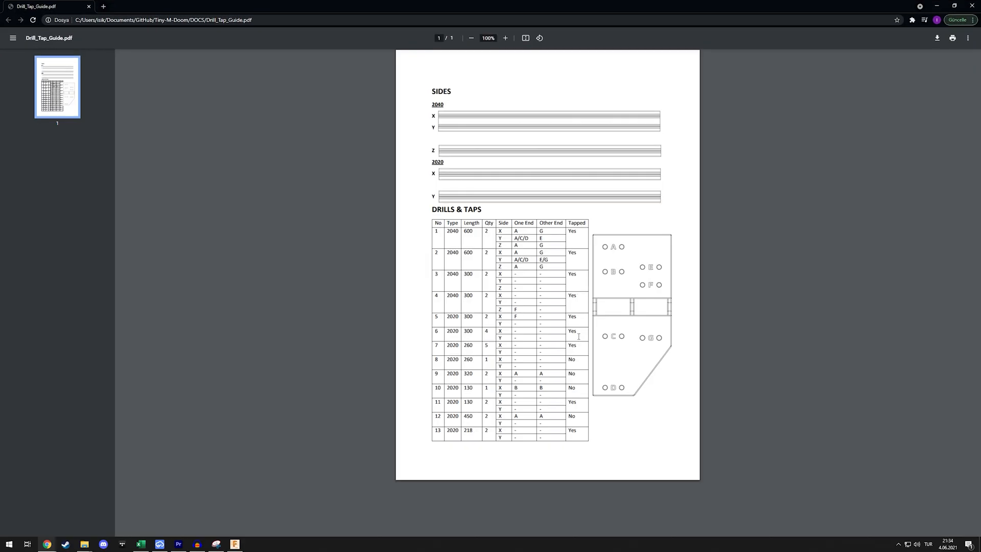
mouse_move(387, 313)
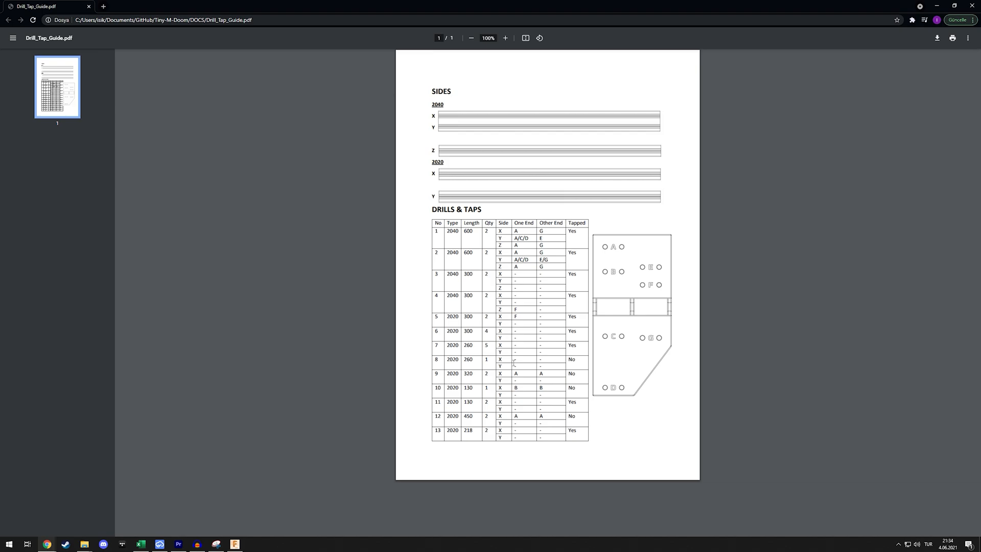
Bring back the Fusion 360 Tools2 v2 window showing the guide plate and motor mount.
click(235, 543)
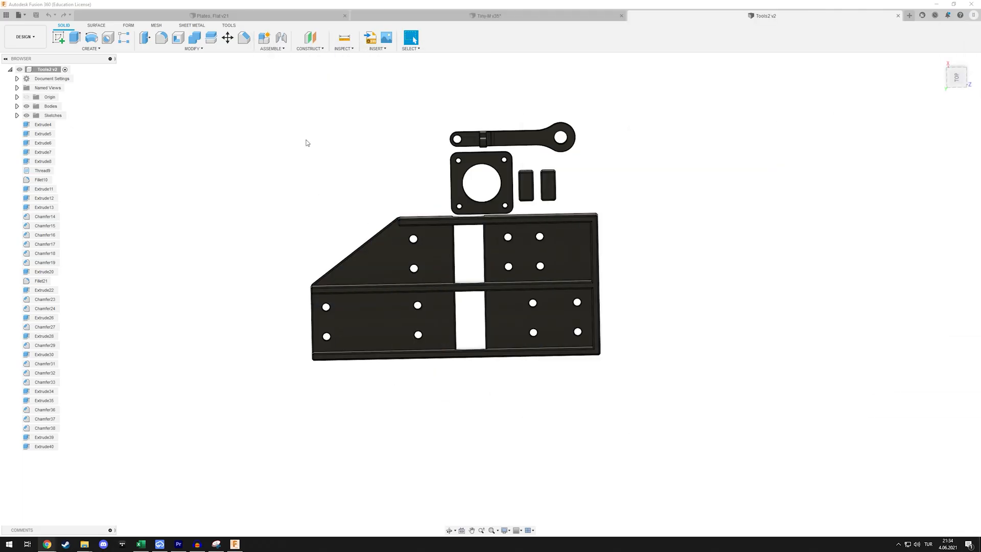
mouse_move(756, 267)
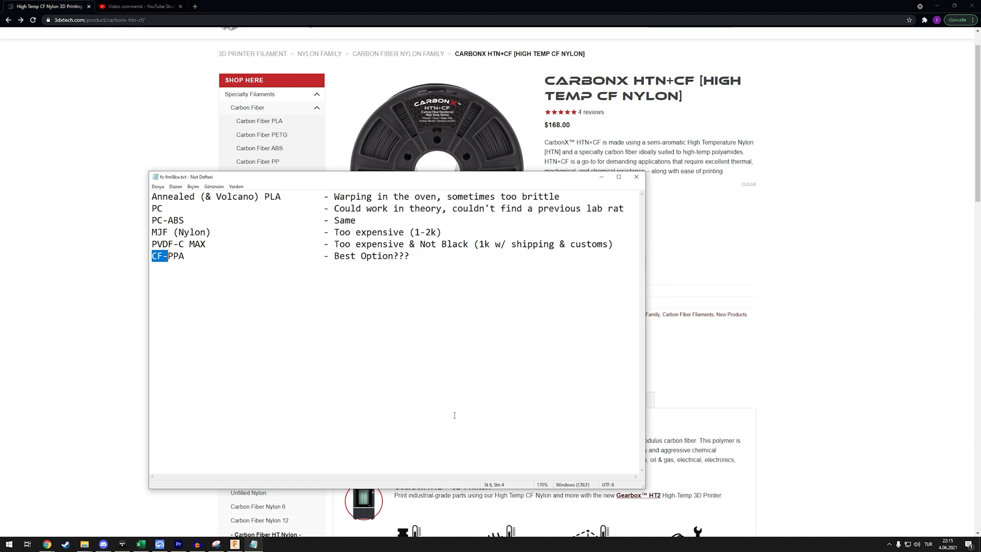
mouse_move(890, 114)
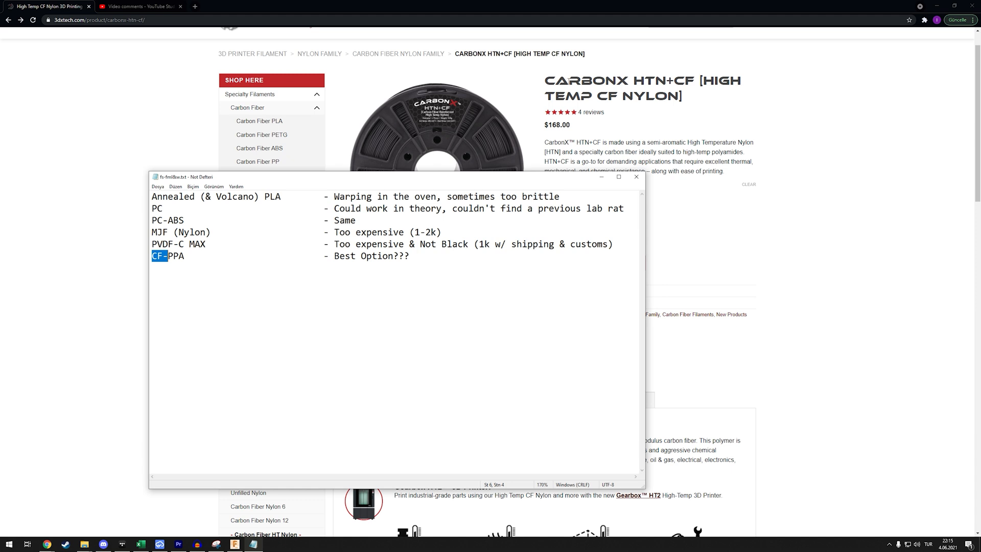
mouse_move(567, 198)
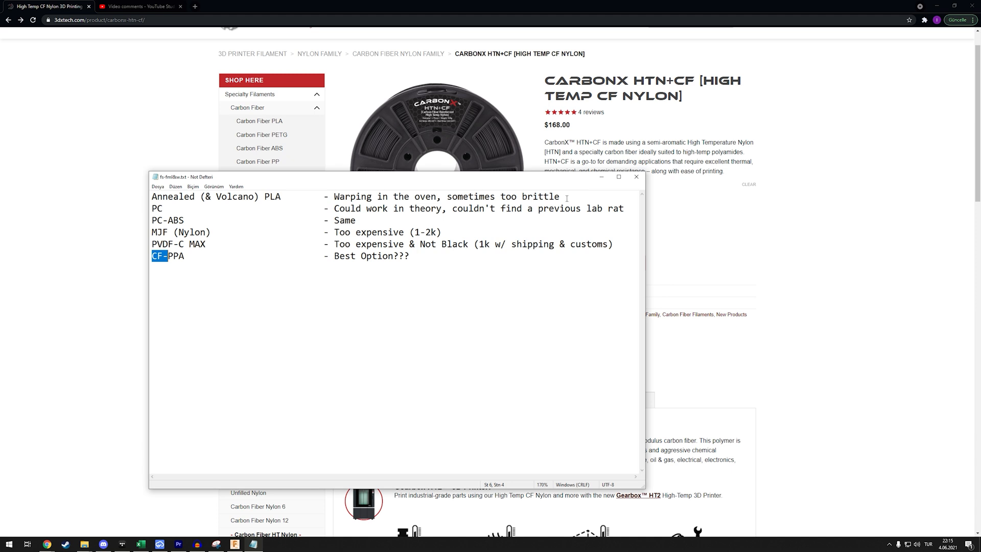
mouse_move(373, 229)
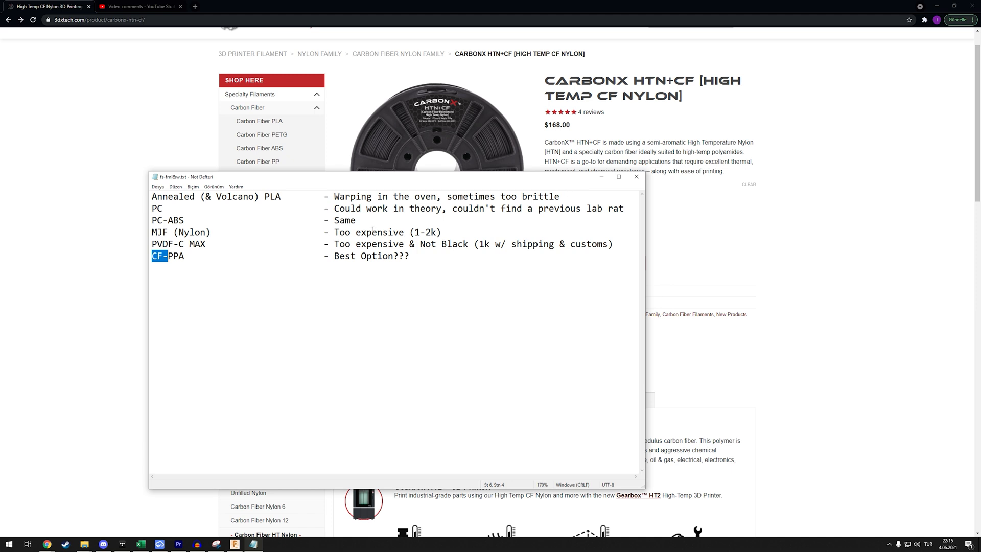
mouse_move(440, 287)
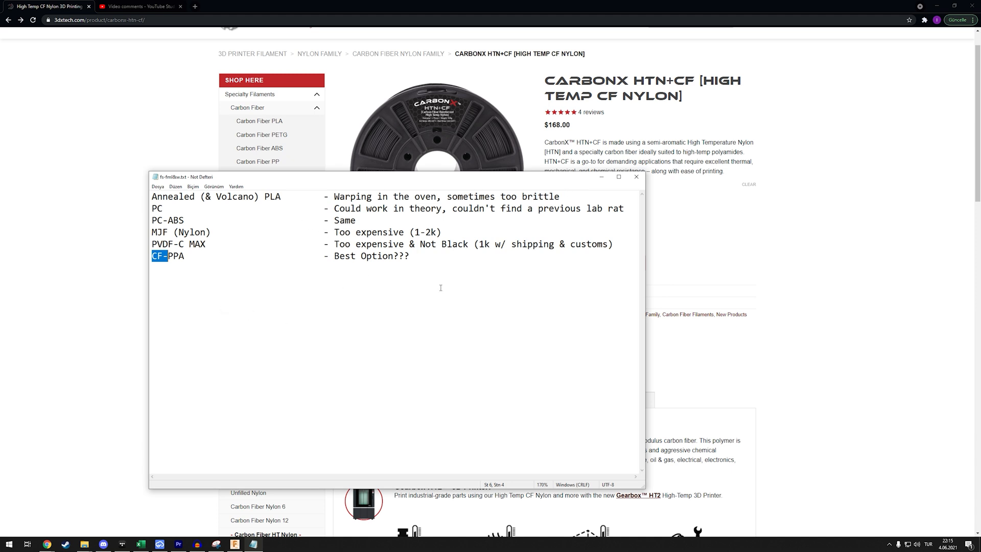
key(ctrl+a)
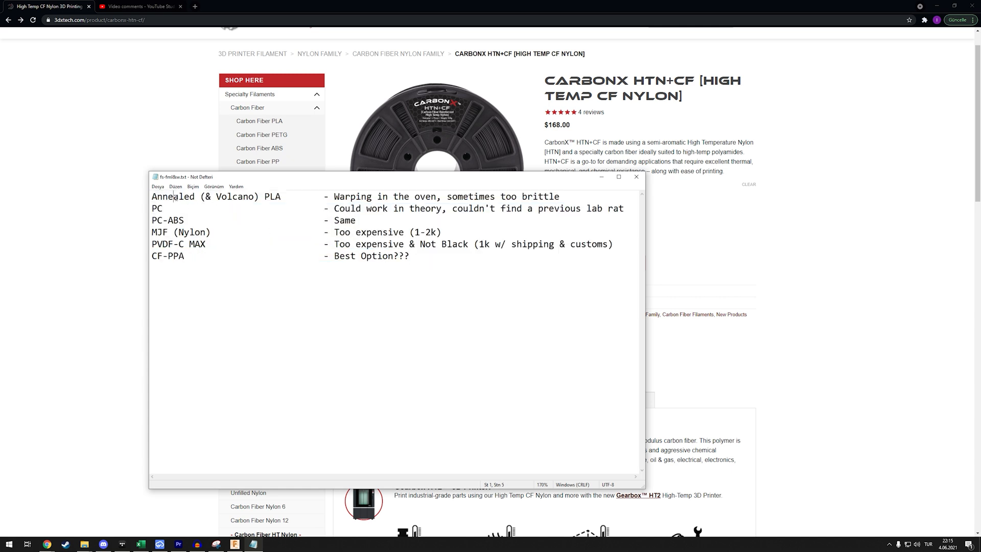
double_click(273, 196)
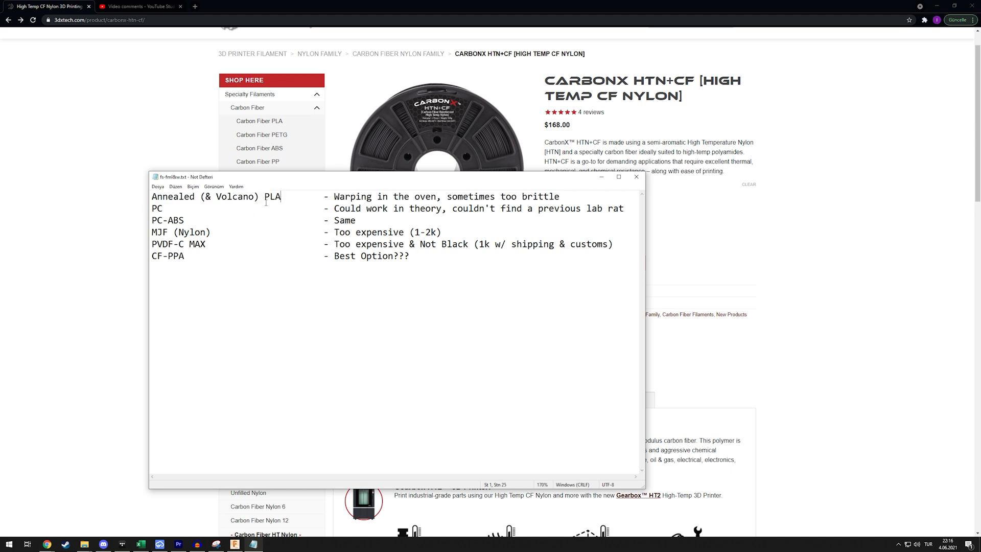
double_click(272, 197)
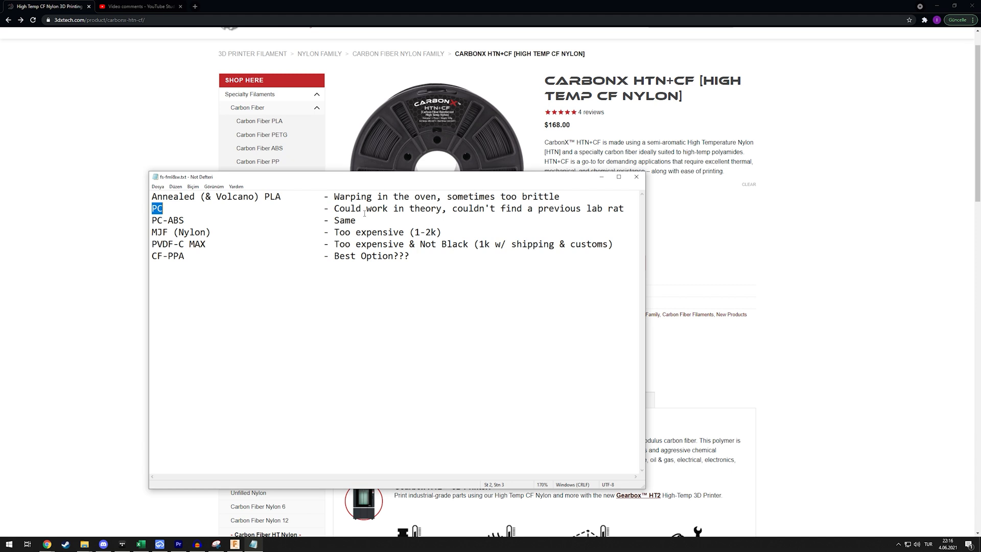
mouse_move(404, 209)
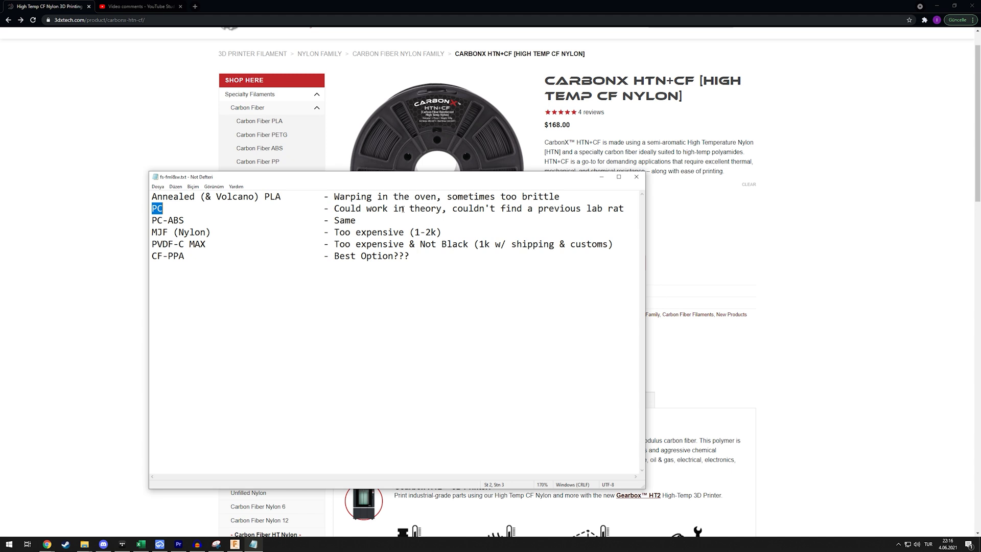
mouse_move(452, 207)
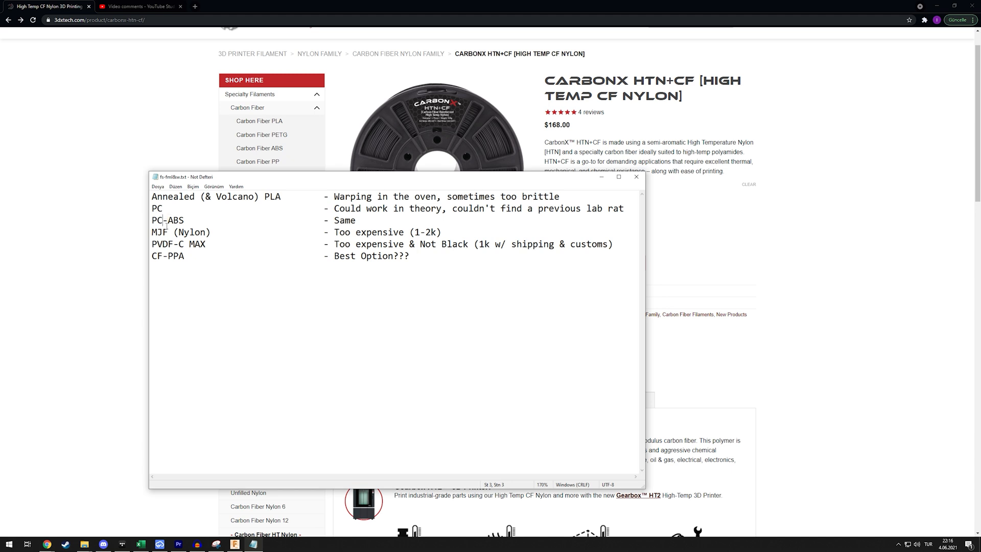
double_click(167, 220)
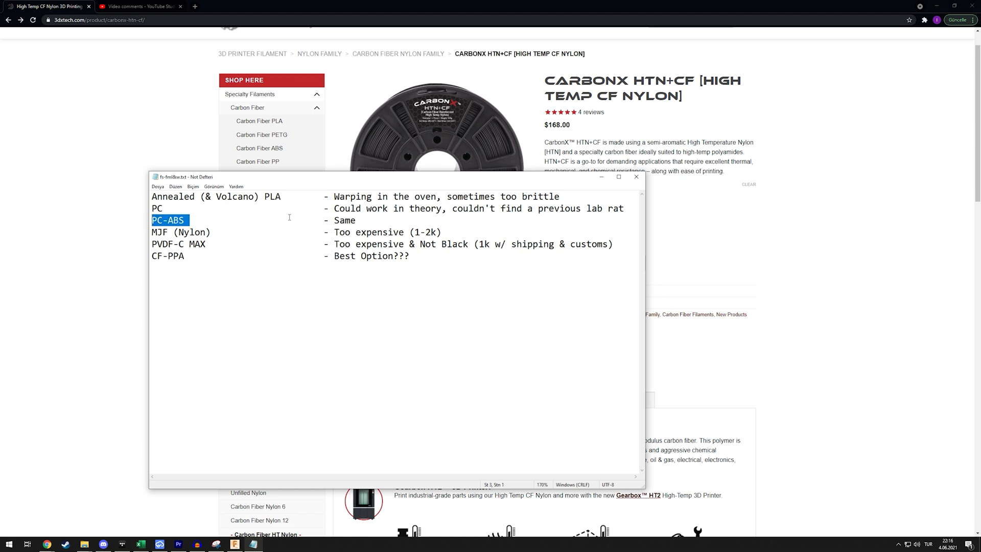
click(154, 209)
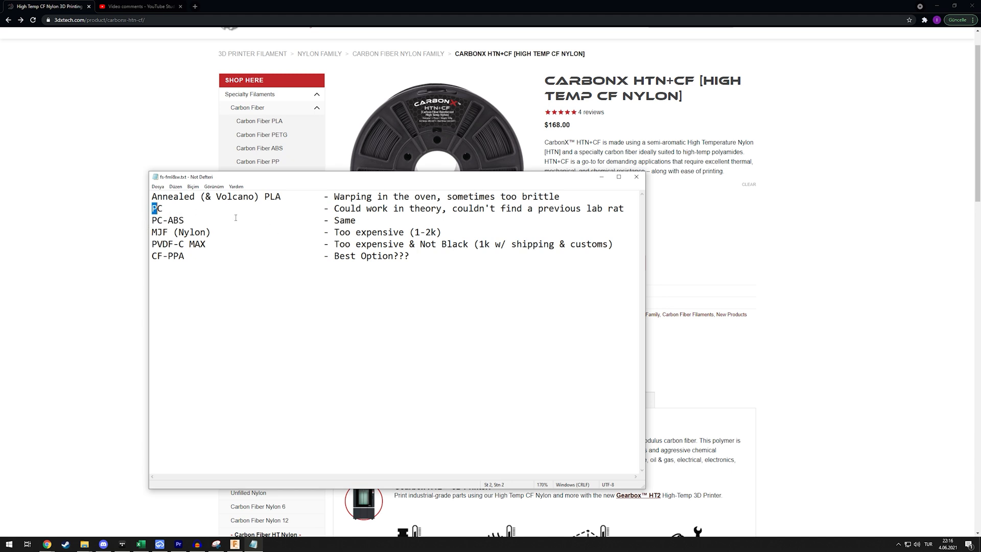
click(157, 219)
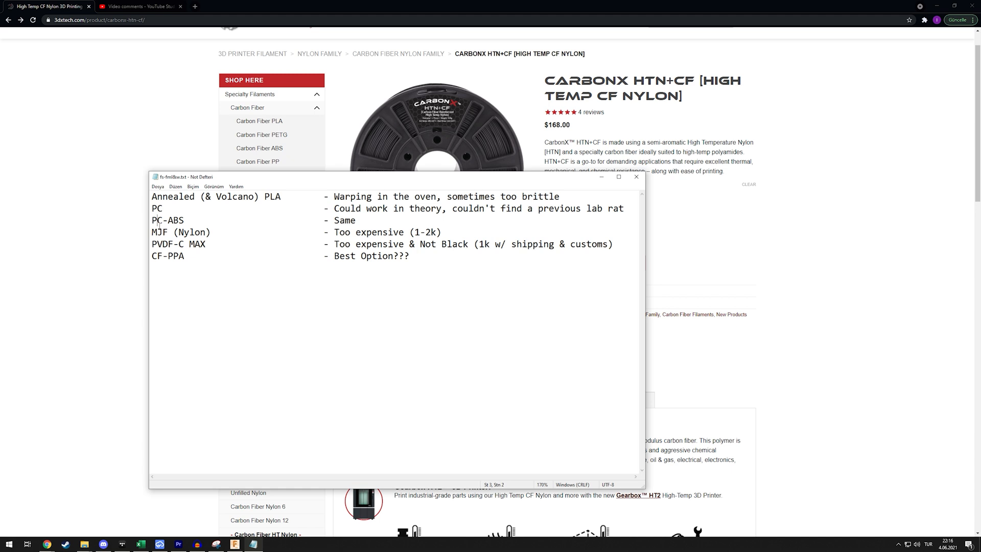
double_click(167, 219)
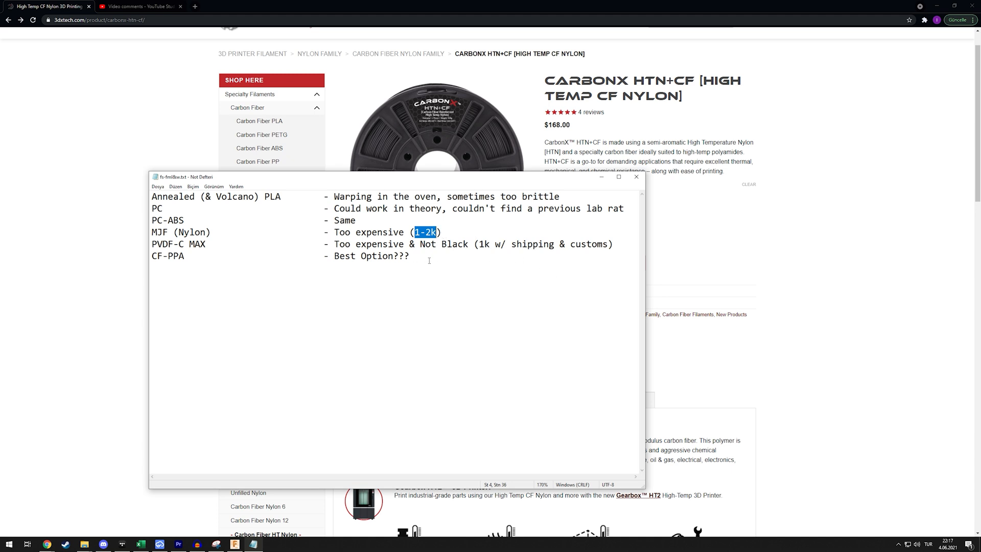
mouse_move(303, 245)
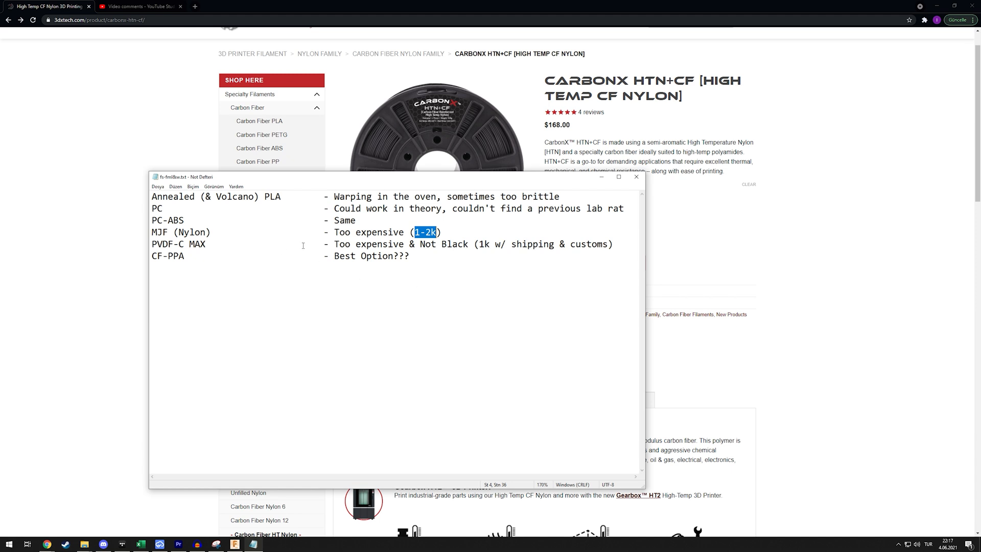
mouse_move(152, 257)
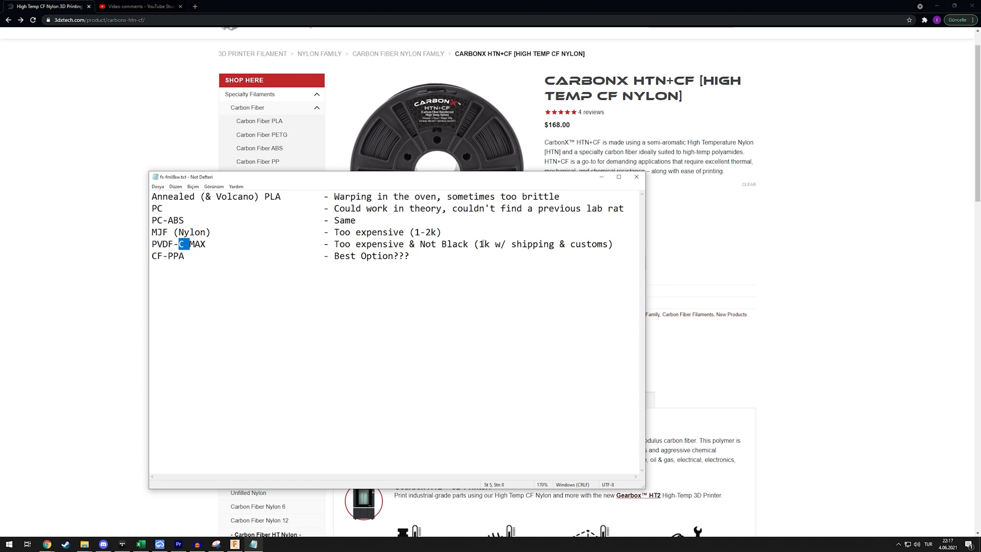
drag(479, 245, 607, 244)
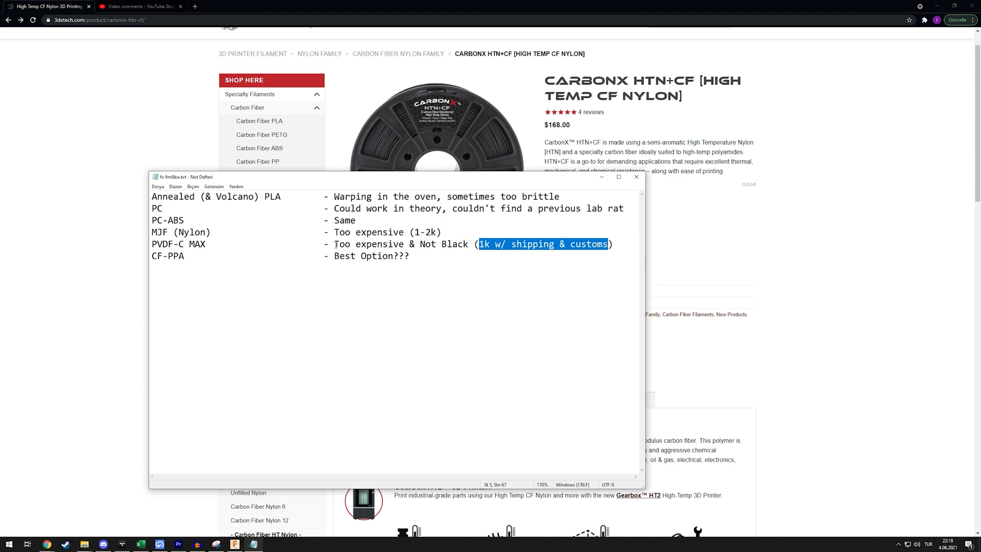
mouse_move(430, 250)
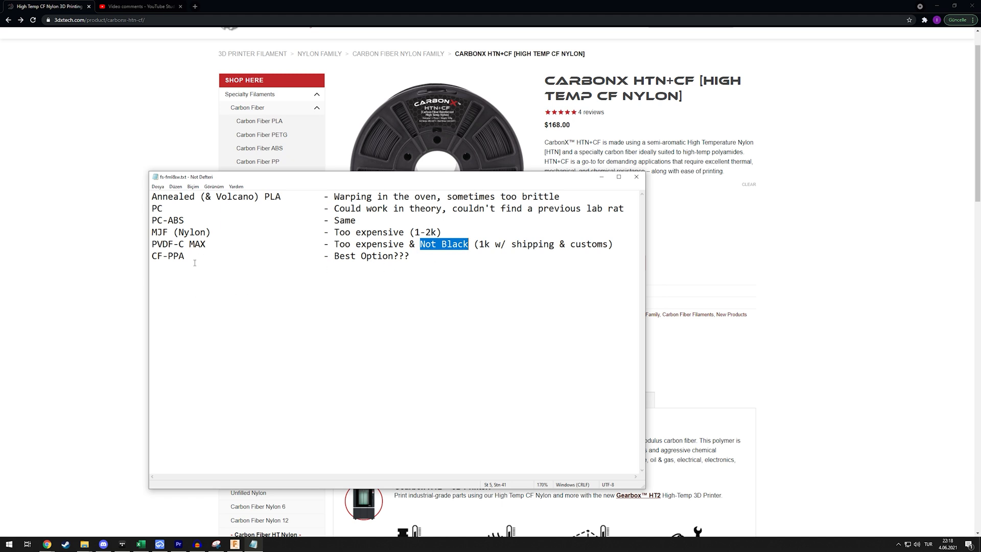
double_click(167, 256)
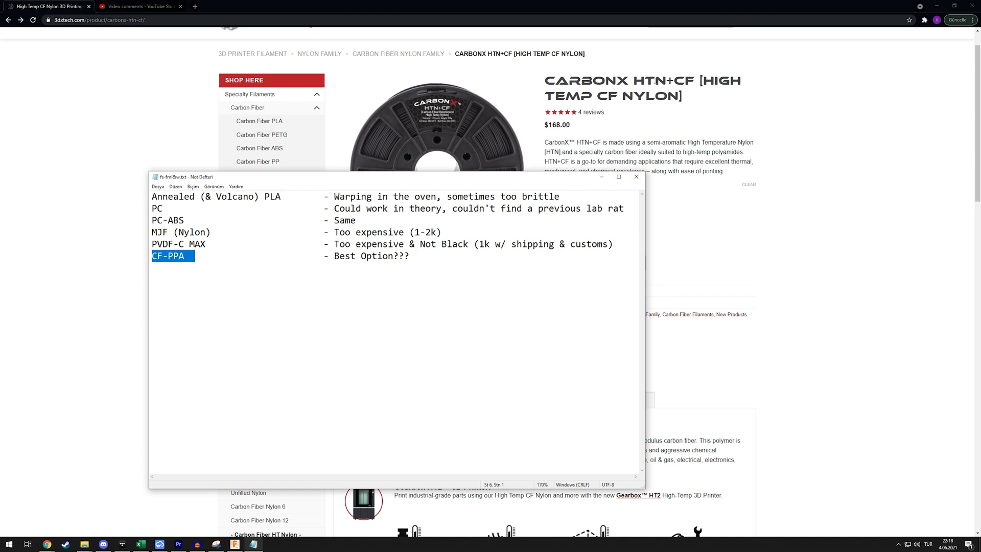
mouse_move(507, 209)
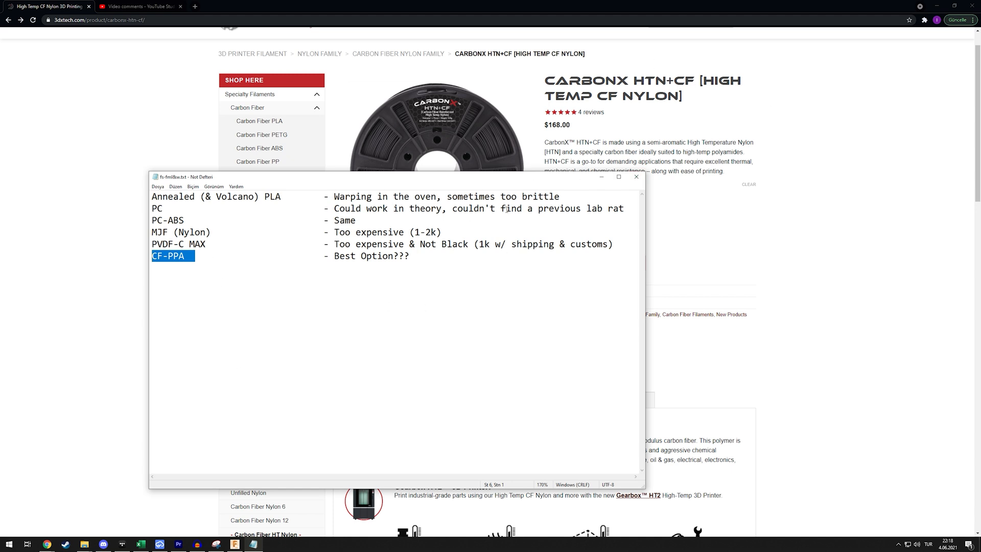
mouse_move(663, 64)
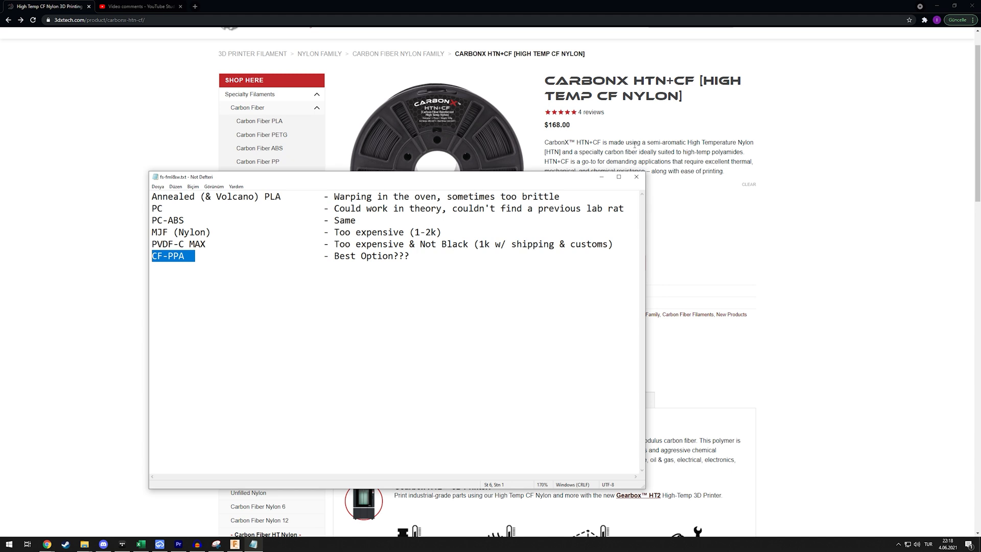
Bring the $168 CarbonX HTN+CF Chrome page in front of Notepad.
click(637, 176)
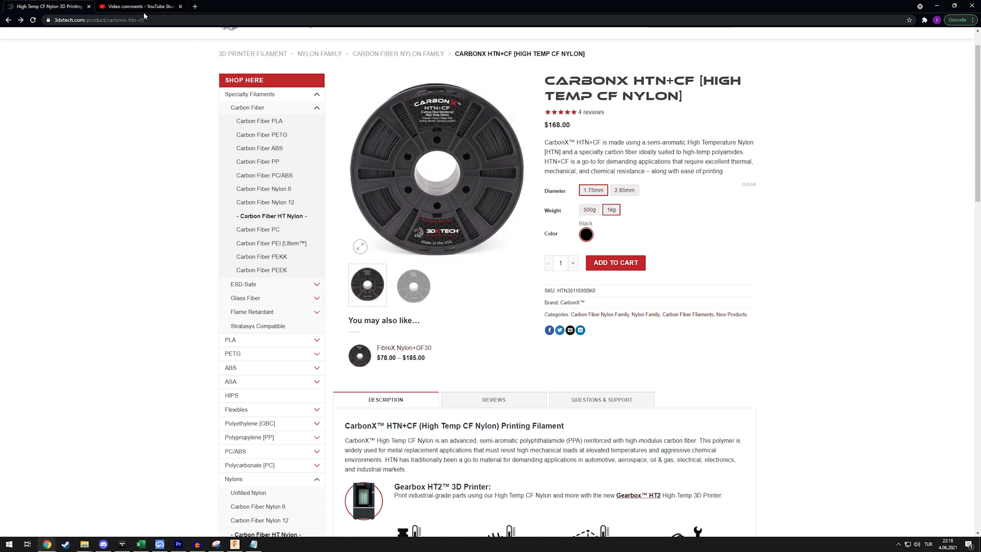
mouse_move(793, 305)
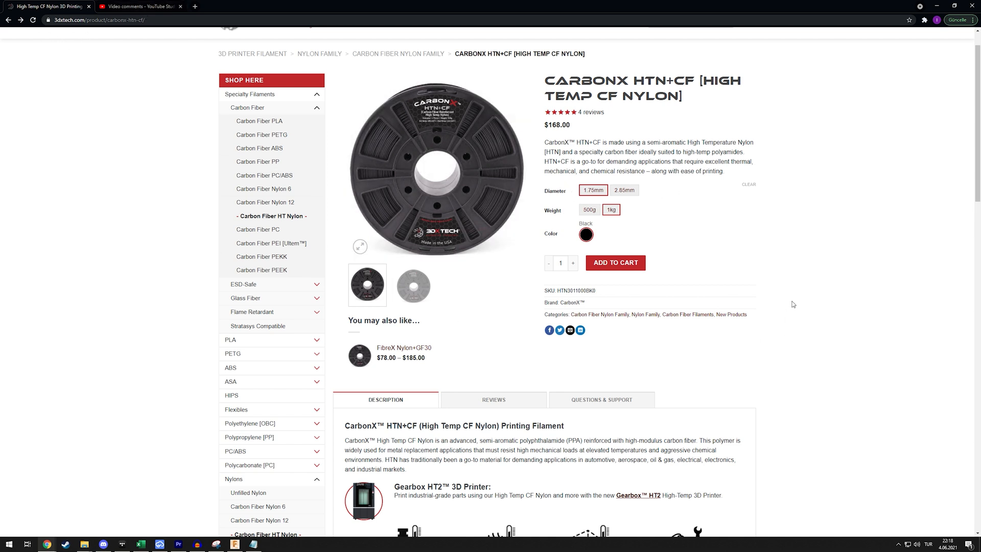
mouse_move(912, 214)
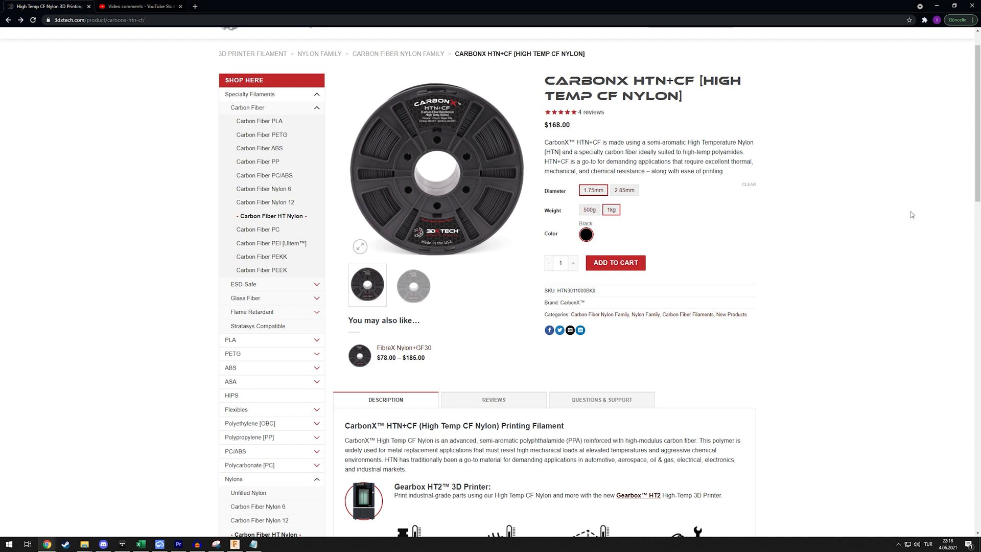